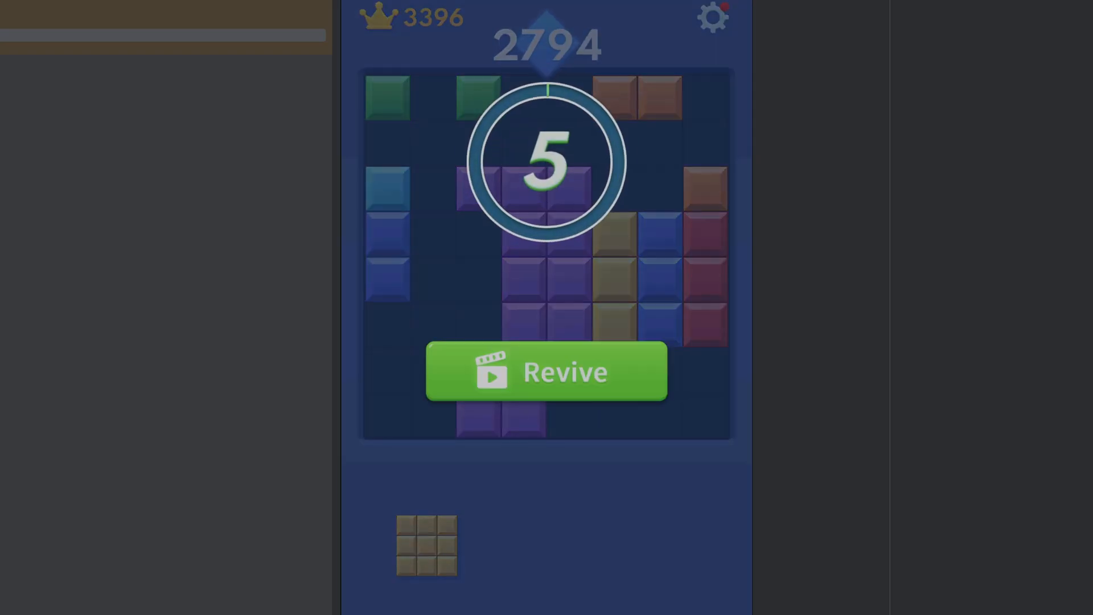
- Place the green three-block piece between the purple blocks in row 4, leaving only the five-block line
{"action": "left_click", "coordinate": [545, 371]}
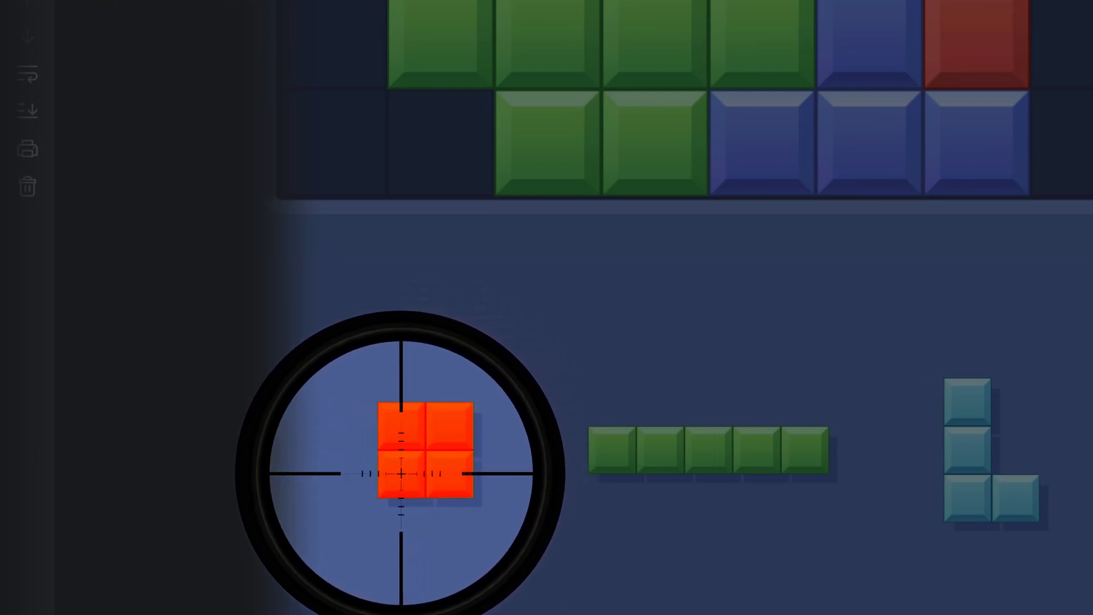
{"action": "left_click", "coordinate": [423, 450]}
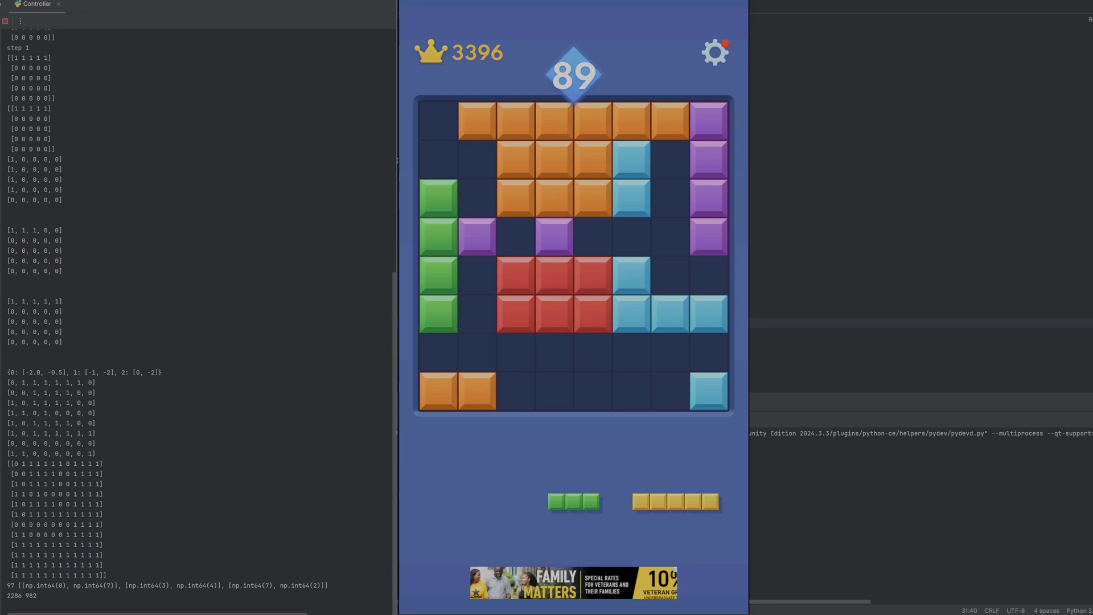
{"action": "left_click", "coordinate": [575, 502]}
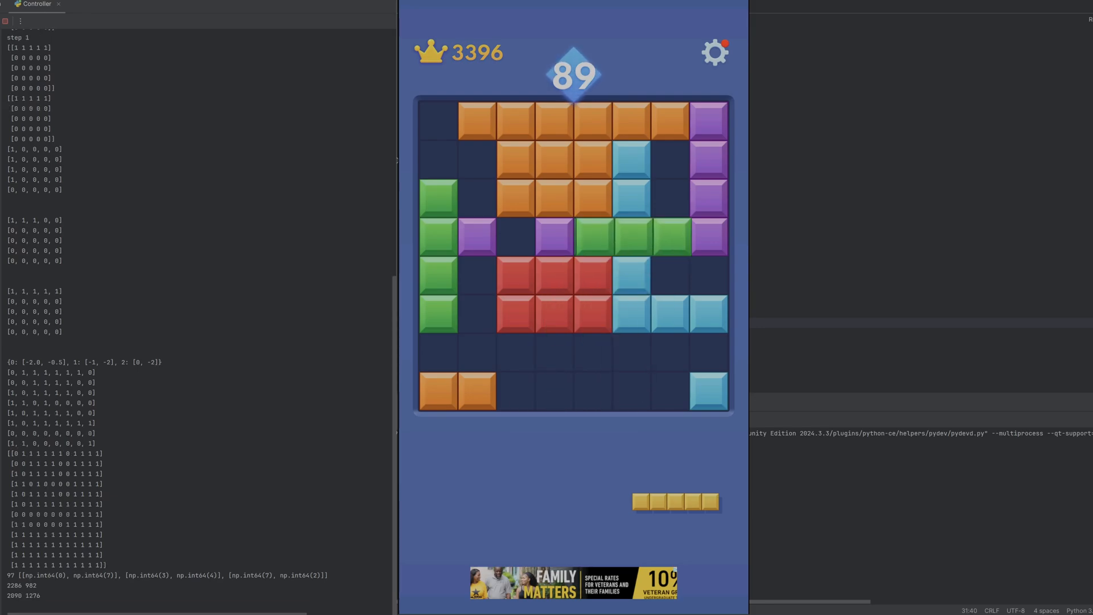